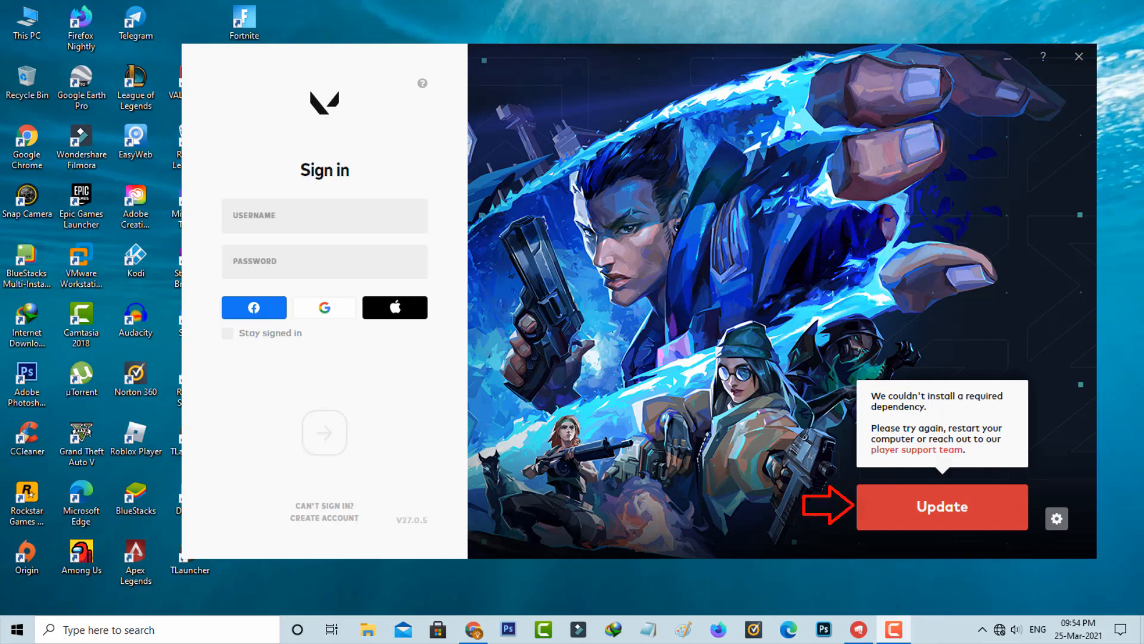
- Close the Riot Client launcher showing the failed dependency install error
left_click(941, 507)
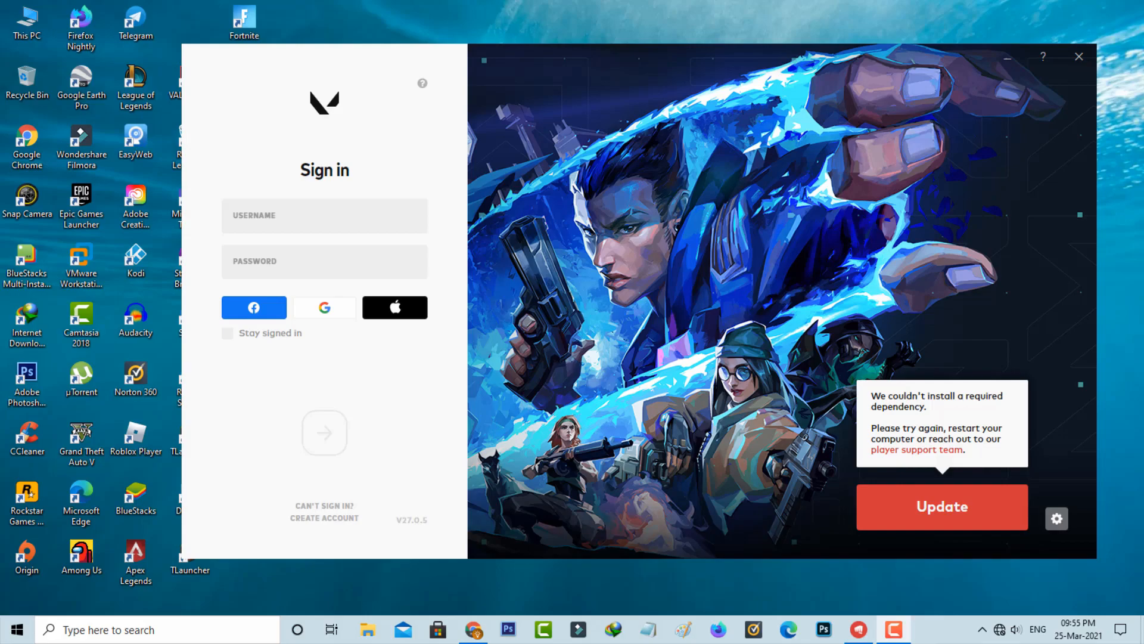
left_click(1079, 56)
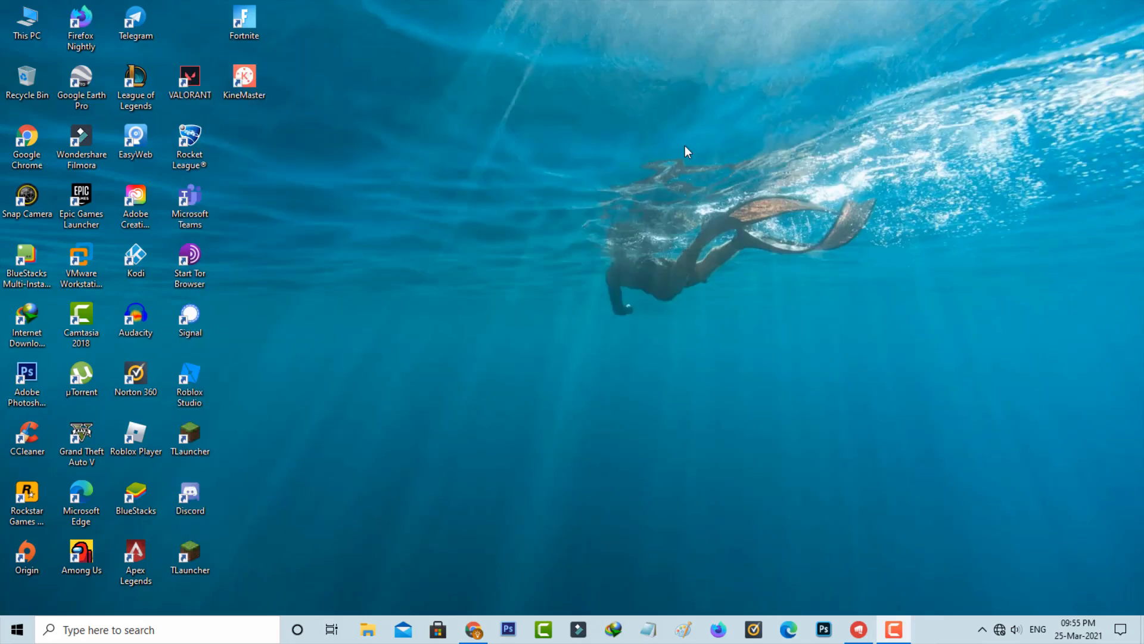
- Run services.msc from the Run box to open the Services console
key("win+r")
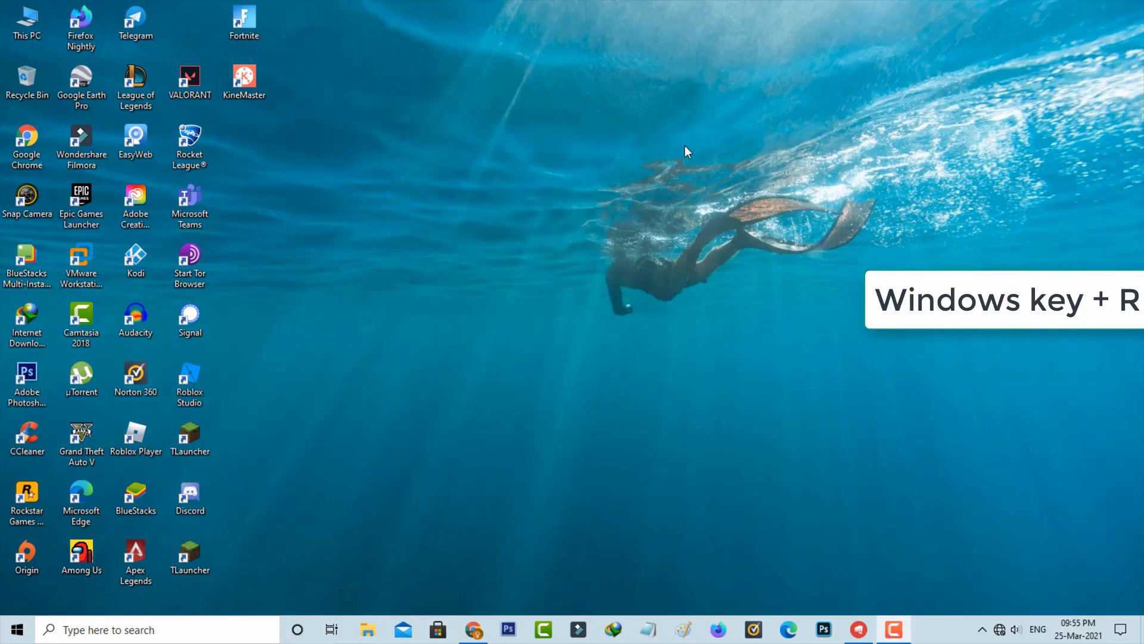
type("services.msc")
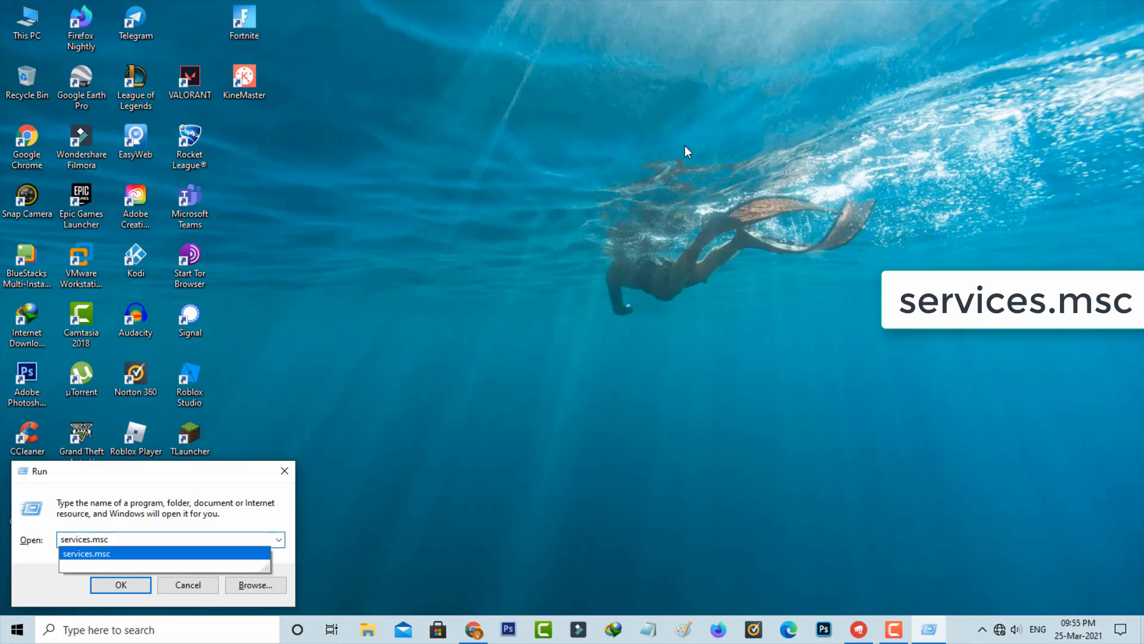
left_click(120, 585)
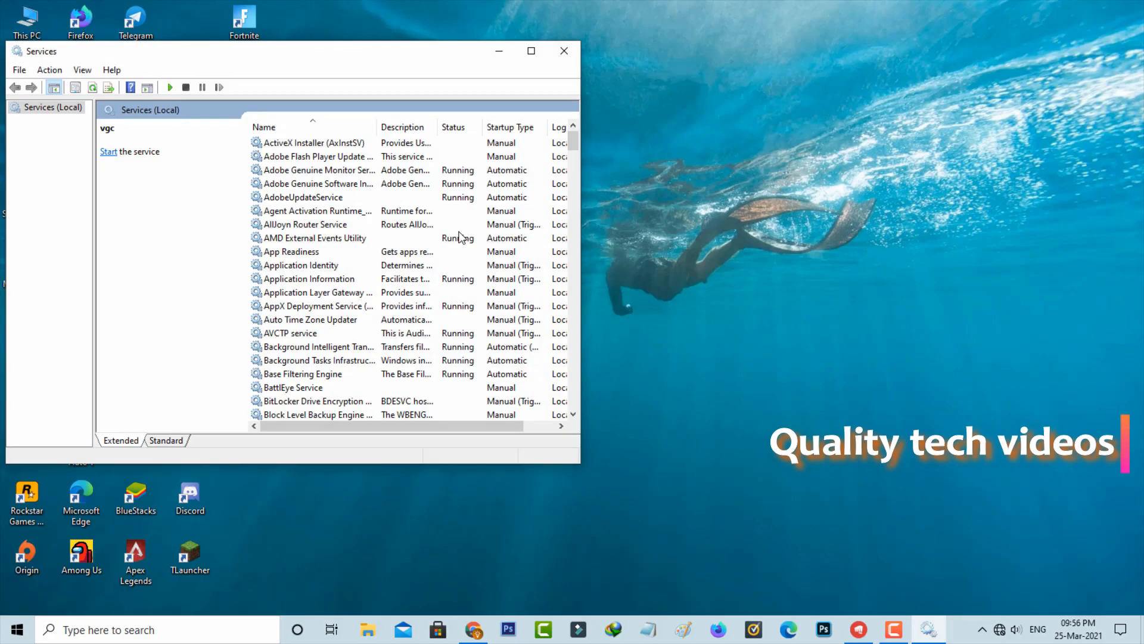
- In vgc properties, set Startup type to Automatic and start the service
left_click(315, 237)
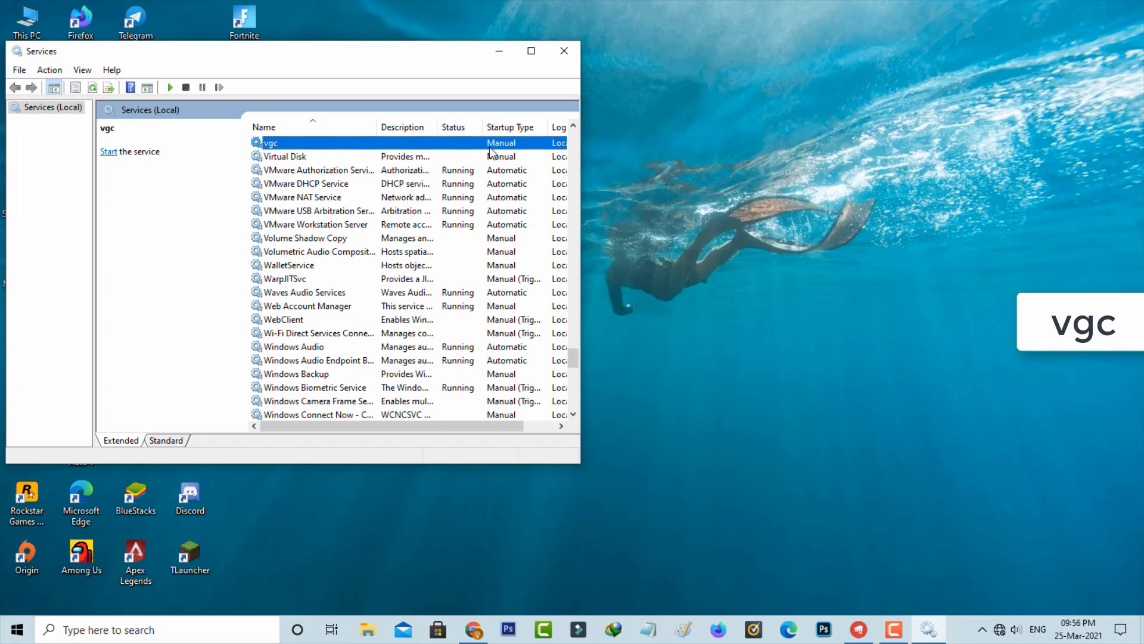
double_click(269, 142)
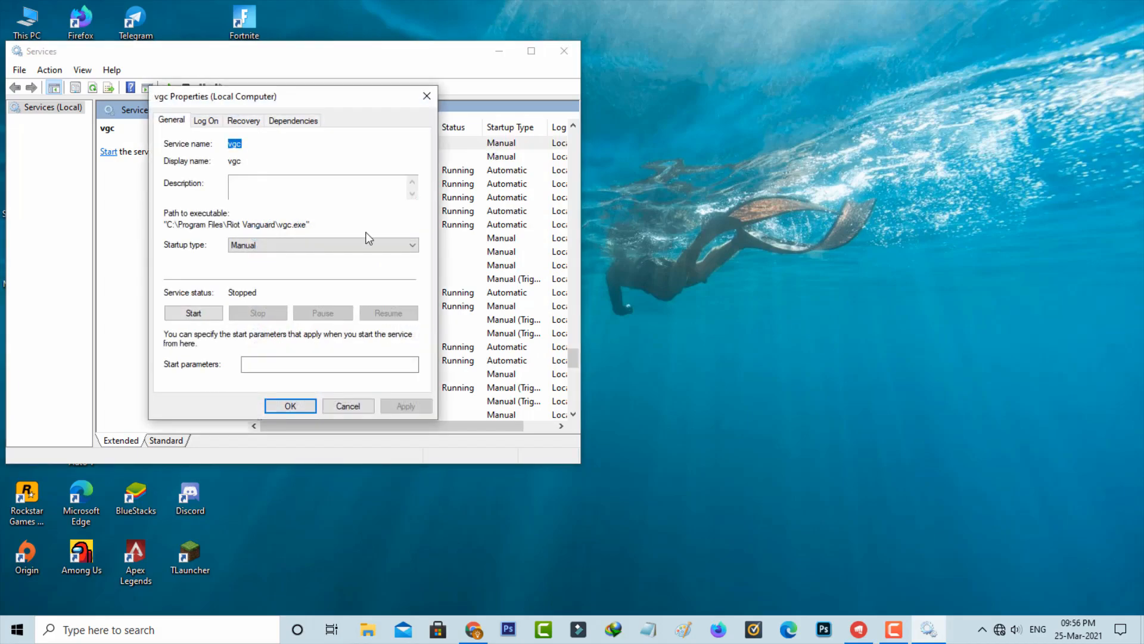
mouse_move(352, 248)
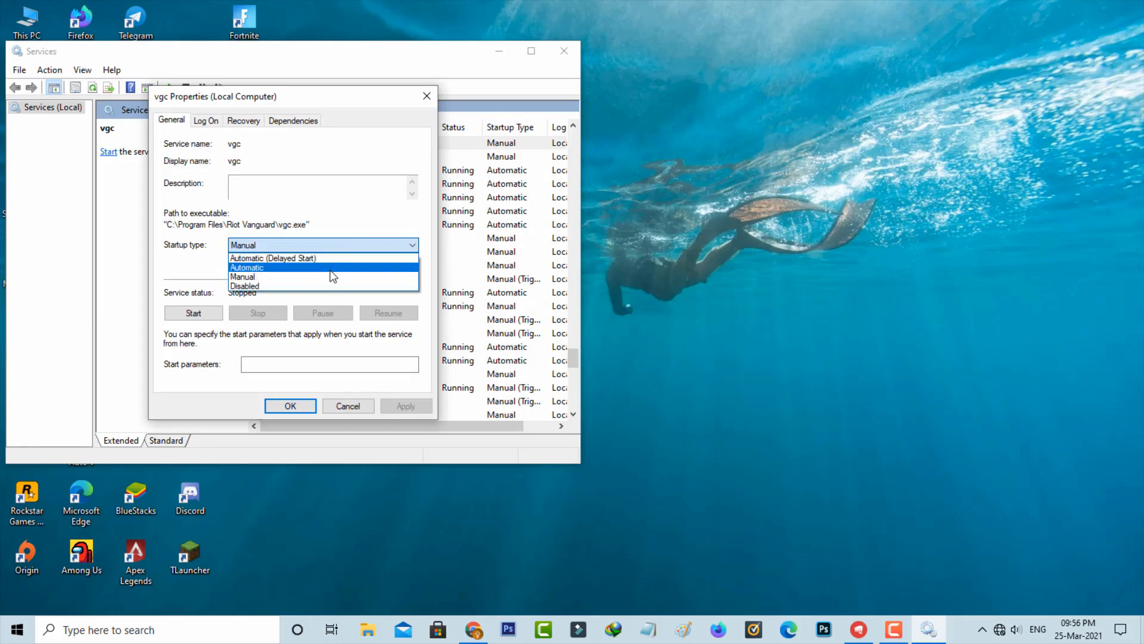
left_click(246, 267)
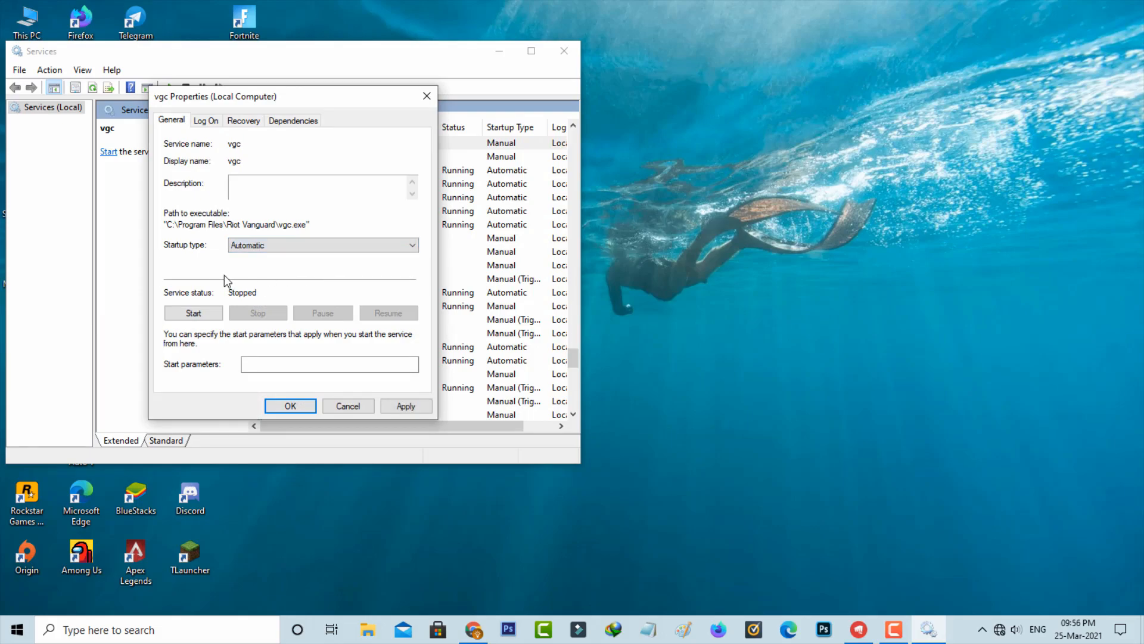
left_click(193, 312)
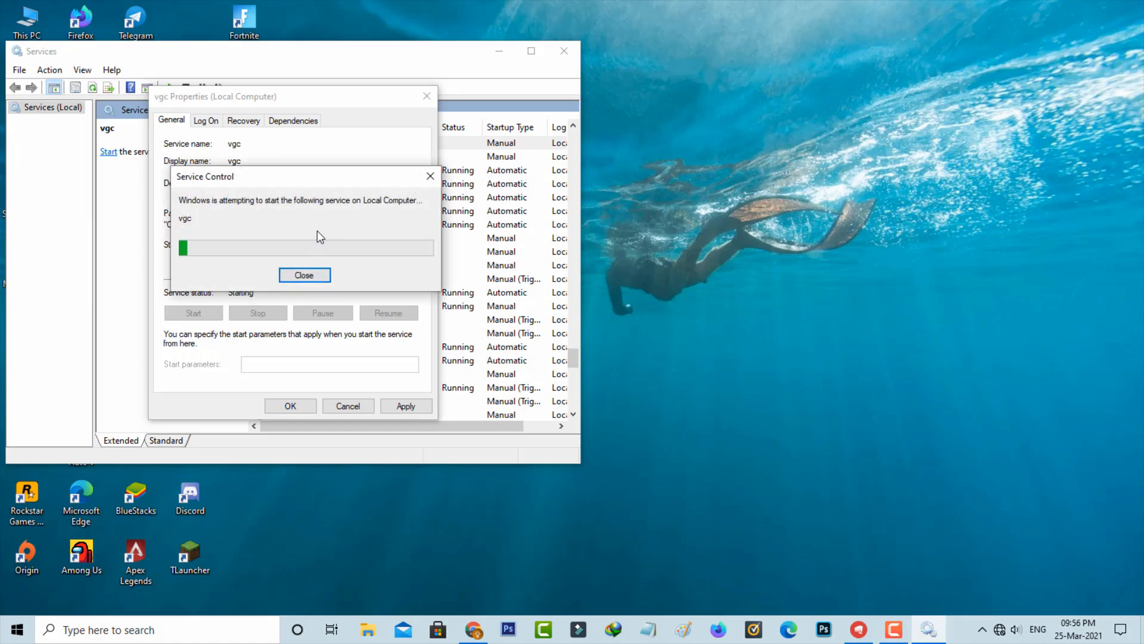
- Apply and save the vgc changes, then close Services
left_click(304, 275)
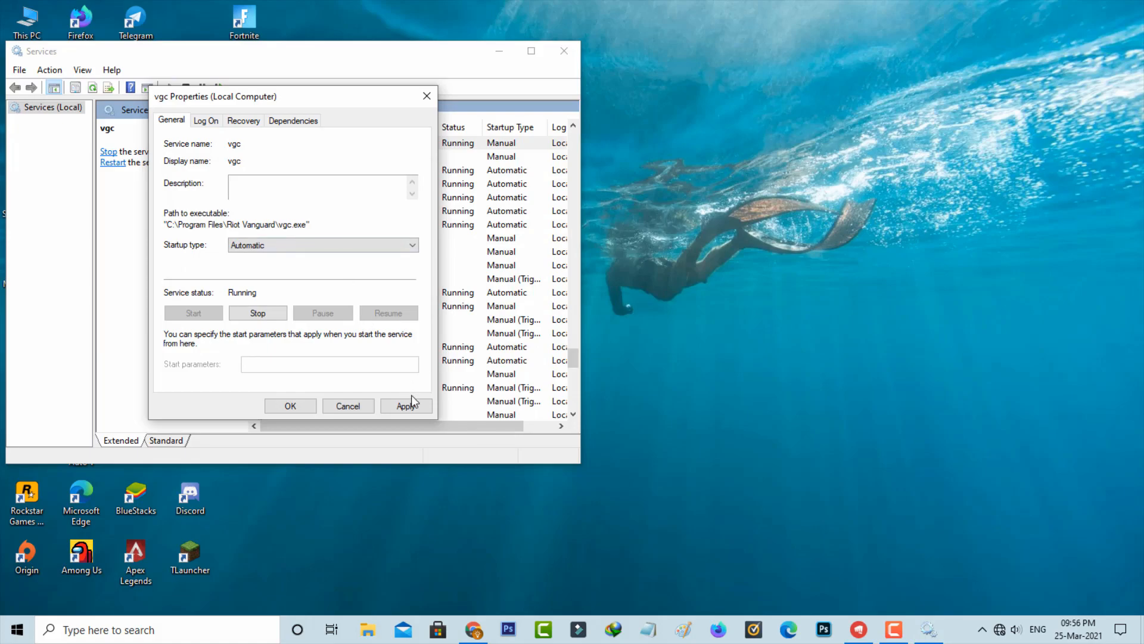
left_click(347, 405)
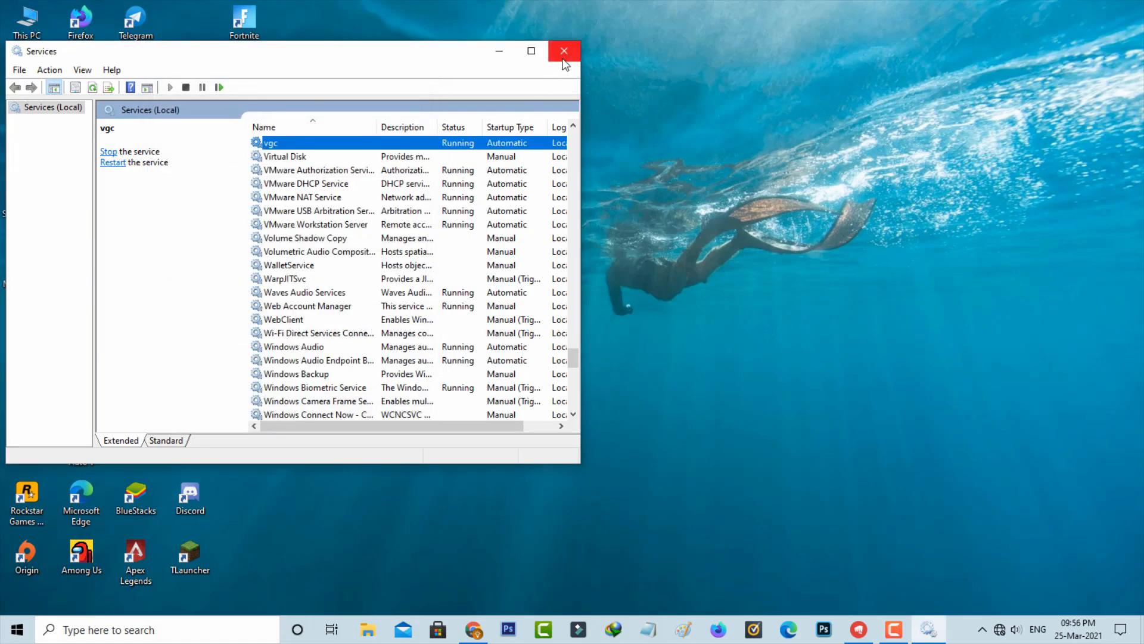
left_click(562, 51)
type("%localappdata%")
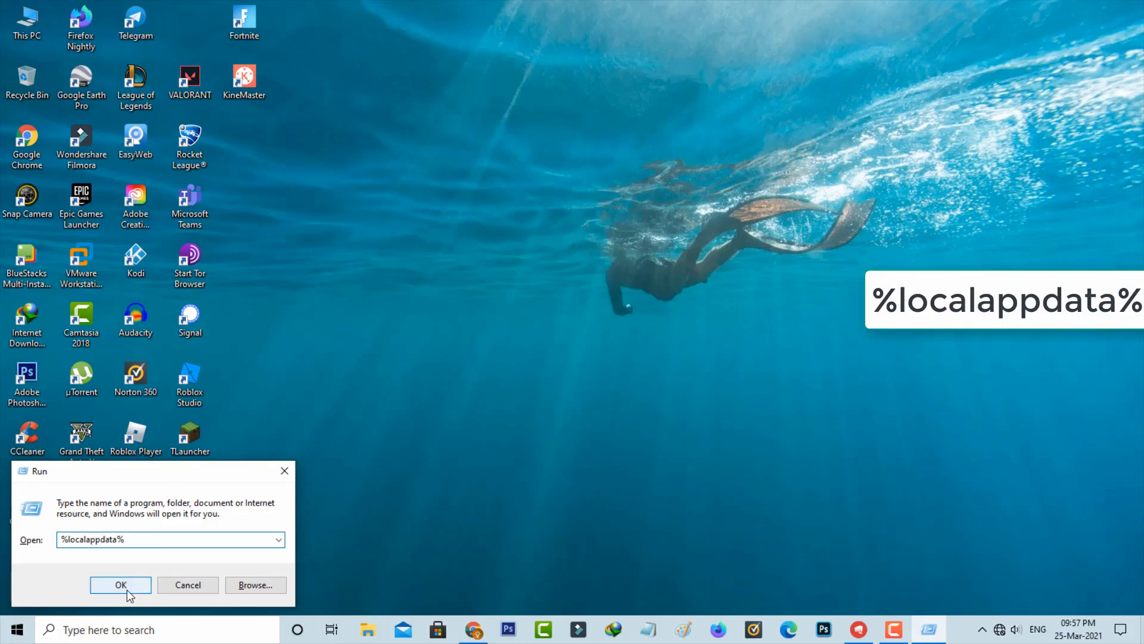
- Run %localappdata% to open the local AppData folder
left_click(120, 585)
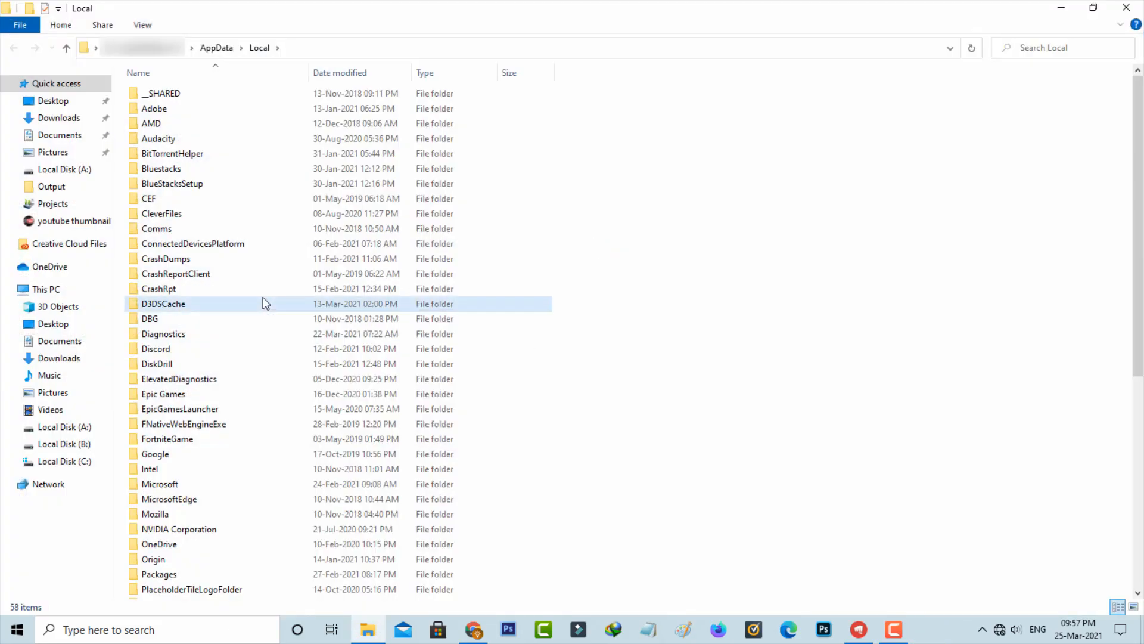
- Open VALORANT > Saved and delete Config, Crashes, Logs and webcache
left_click(162, 515)
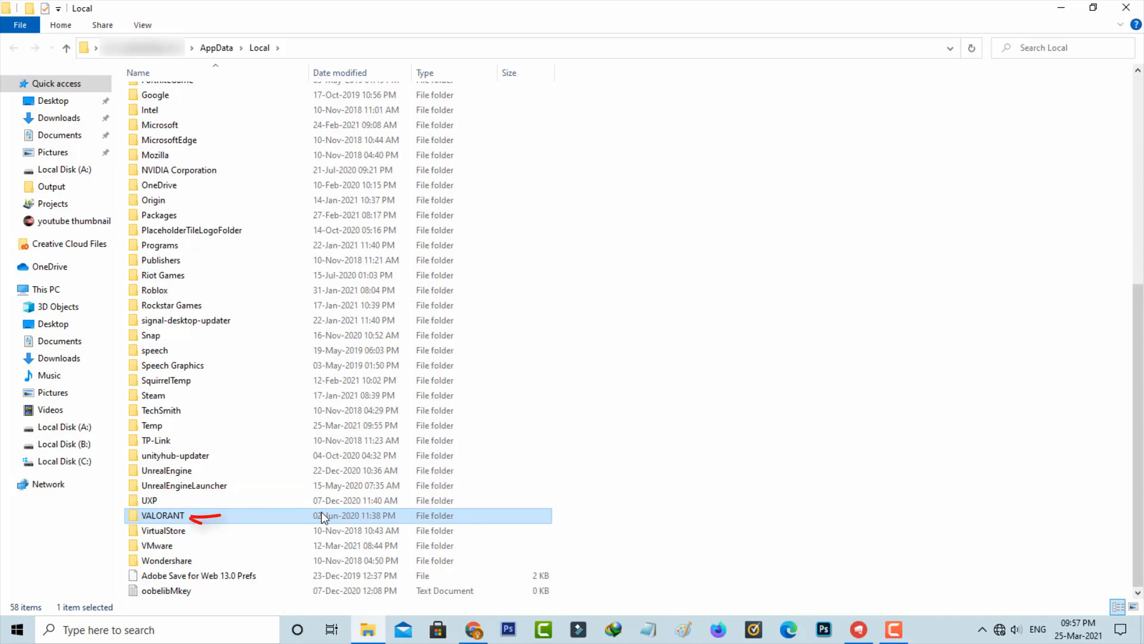
double_click(162, 515)
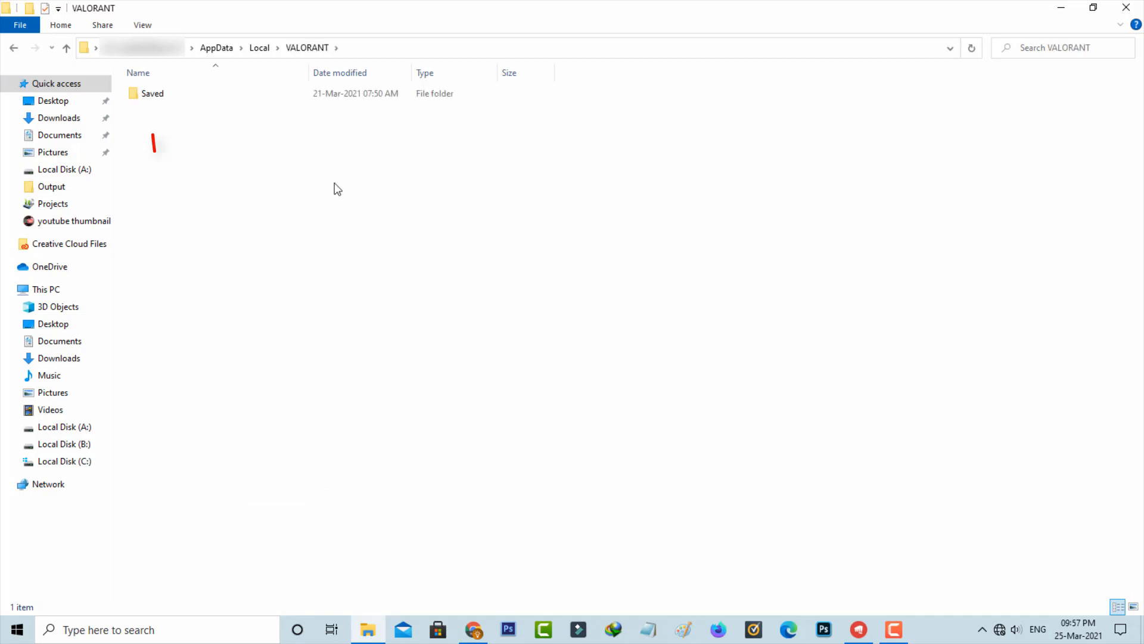
double_click(152, 93)
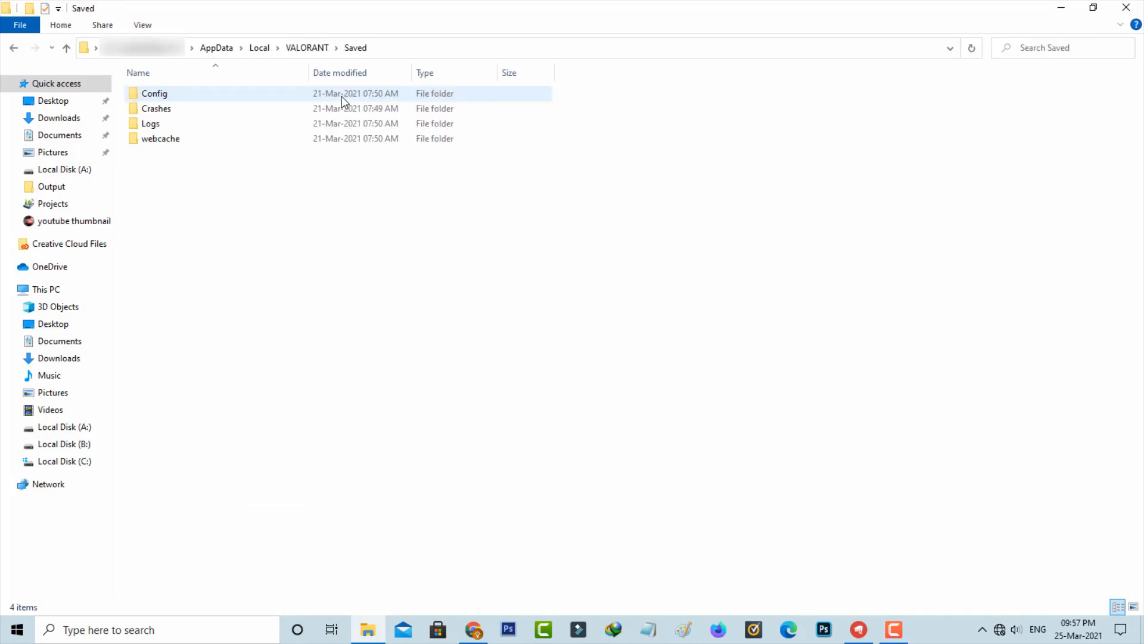
left_click(400, 179)
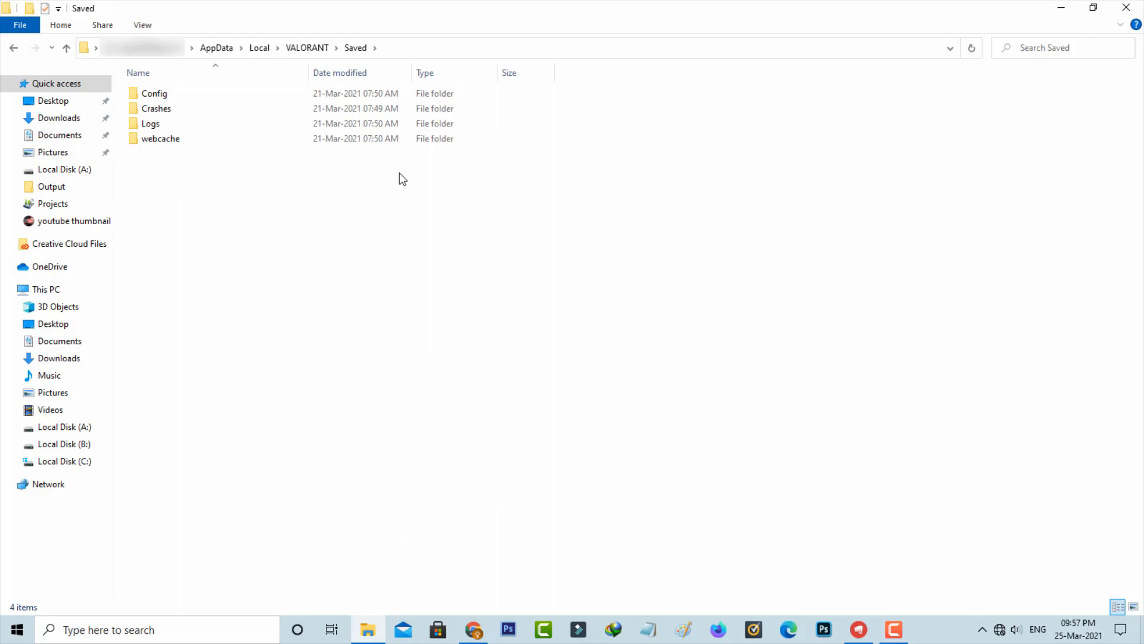
key("ctrl+a")
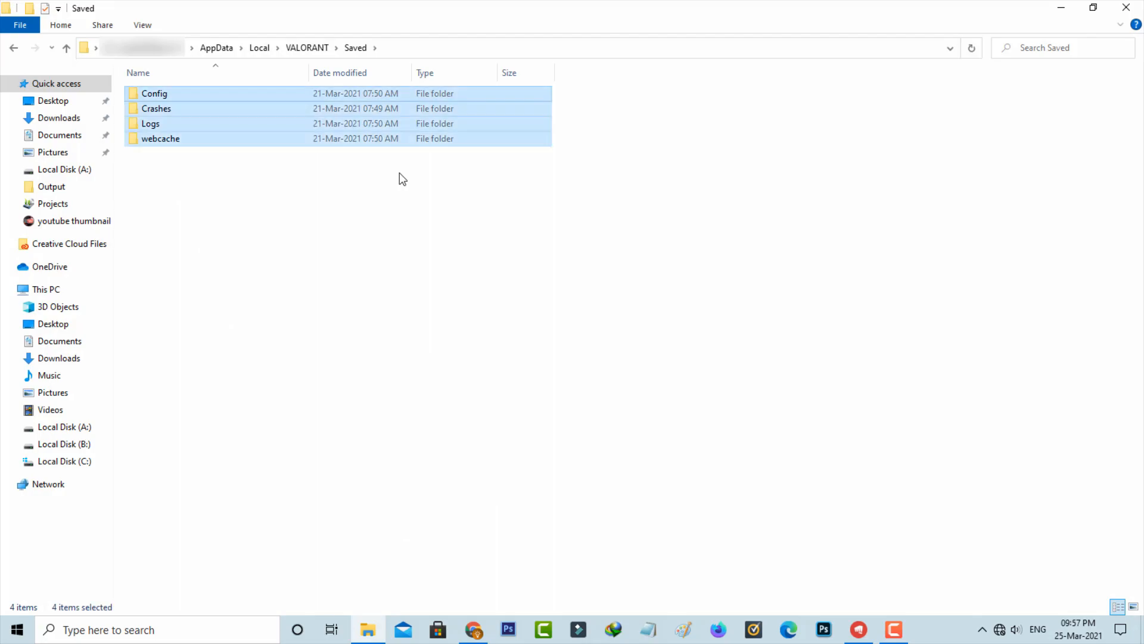
key("Delete")
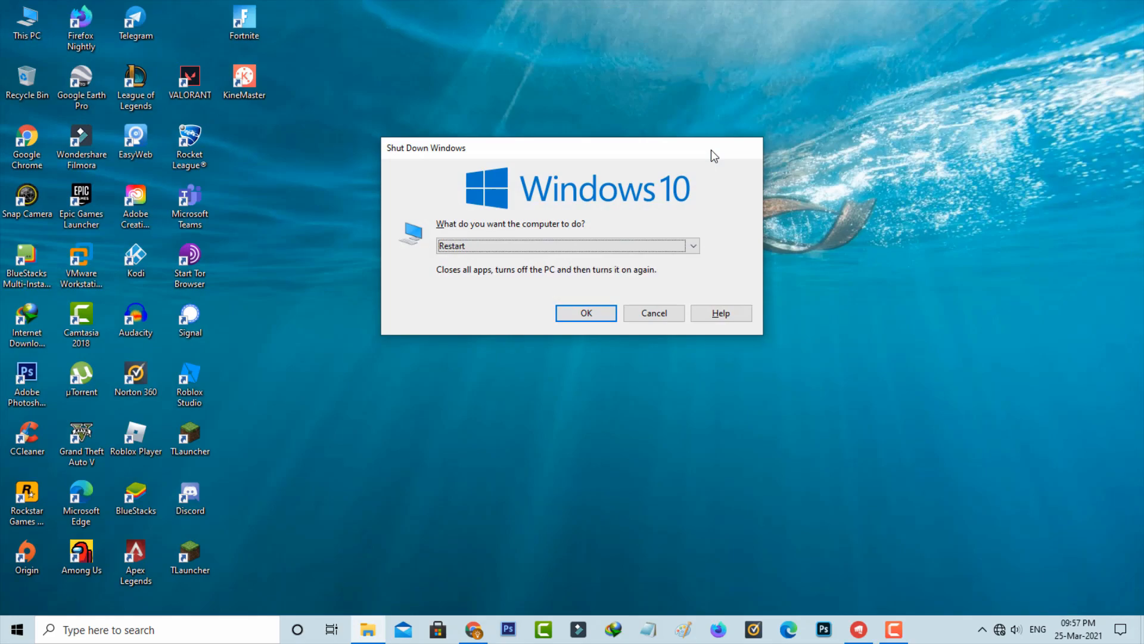
- Confirm Restart in Shut Down Windows, then launch VALORANT from the desktop
left_click(653, 312)
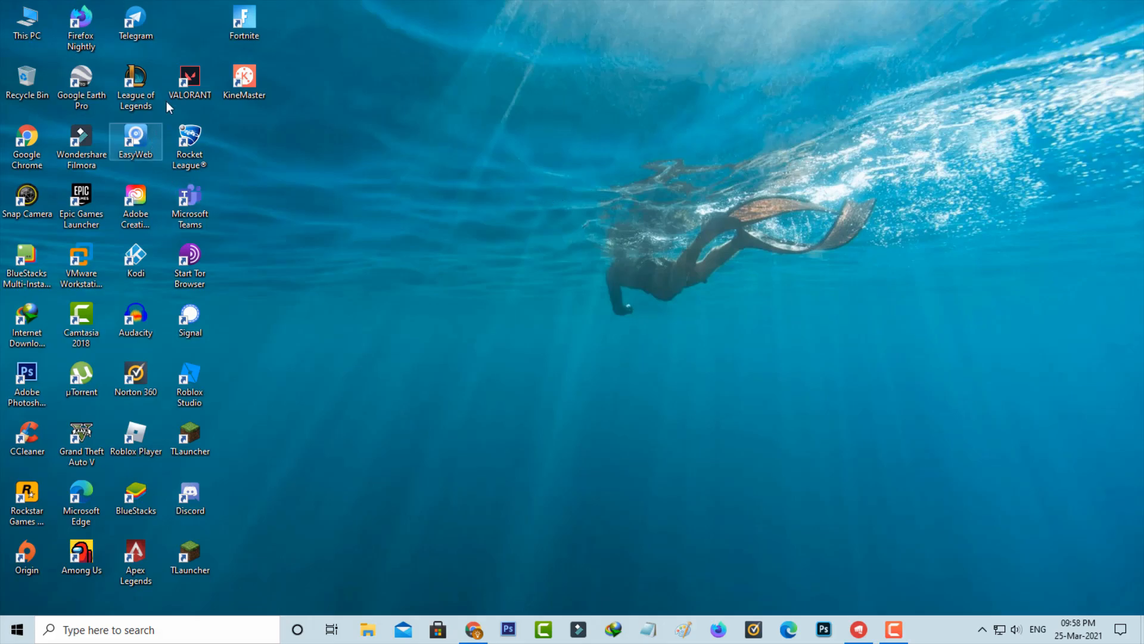
double_click(189, 80)
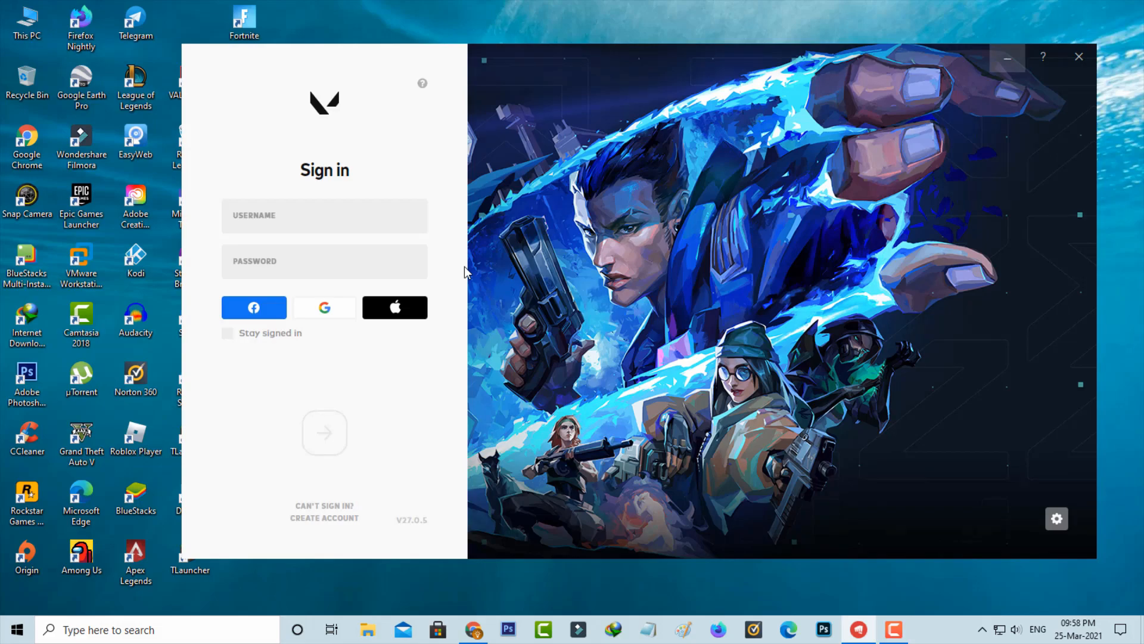
mouse_move(457, 273)
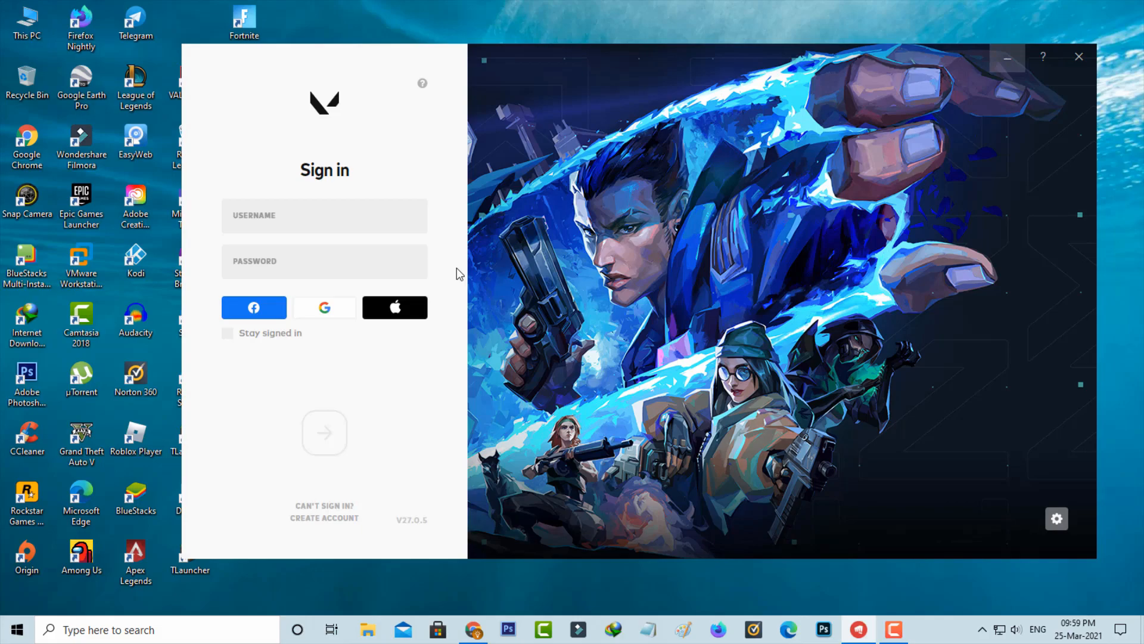